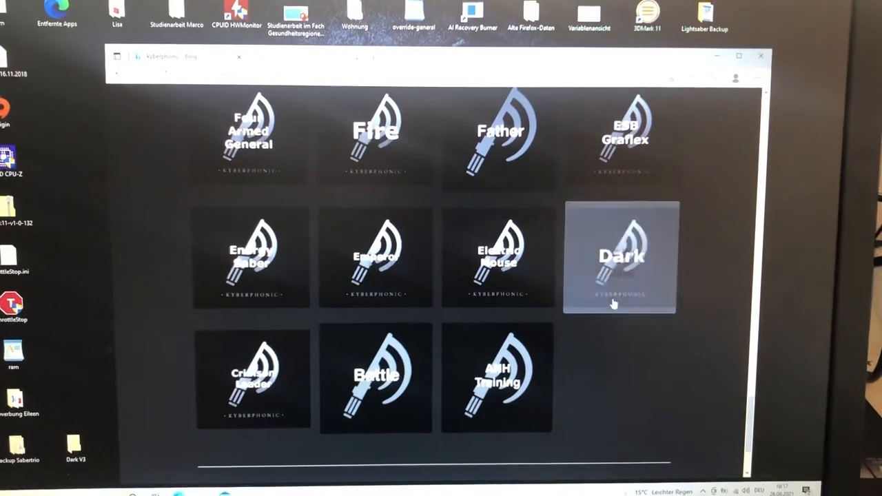
Step: Open the Kyberphonic Dark sound font product page and scroll through its details
{"action": "left_click", "coordinate": [620, 257]}
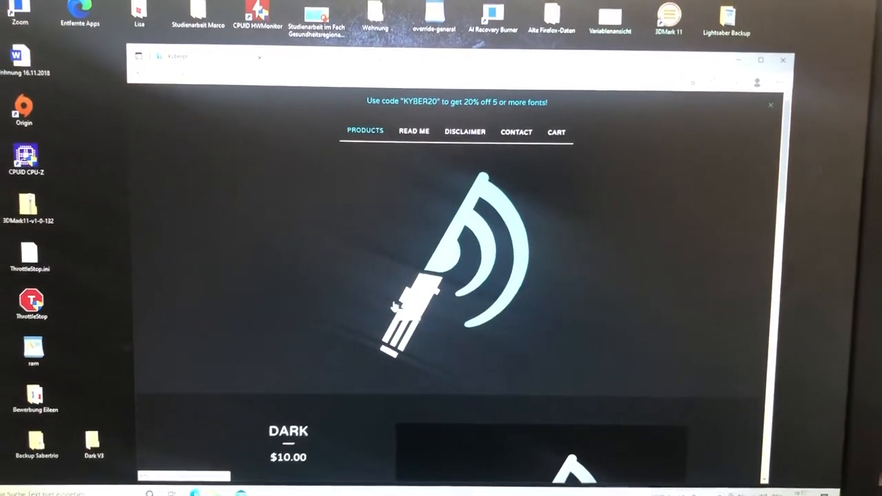
{"action": "scroll", "scroll_direction": "down", "scroll_amount": 3}
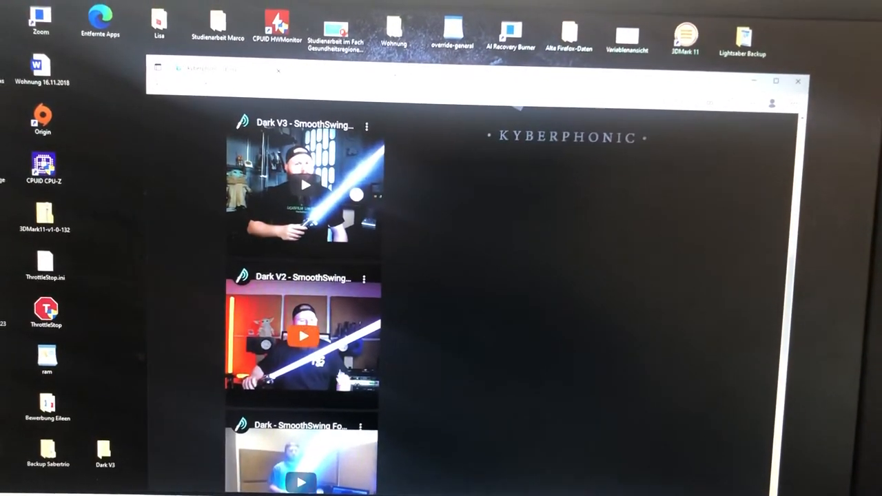
{"action": "scroll", "scroll_direction": "up", "scroll_amount": 3}
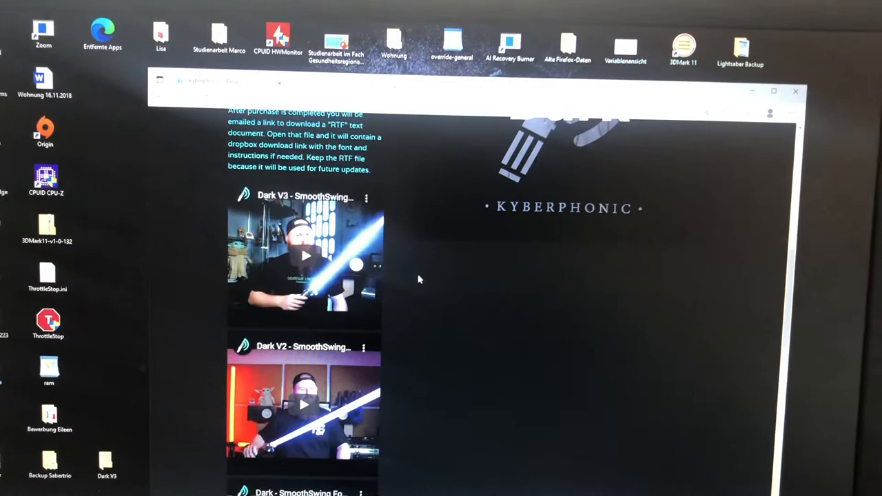
{"action": "scroll", "scroll_direction": "up", "scroll_amount": 3}
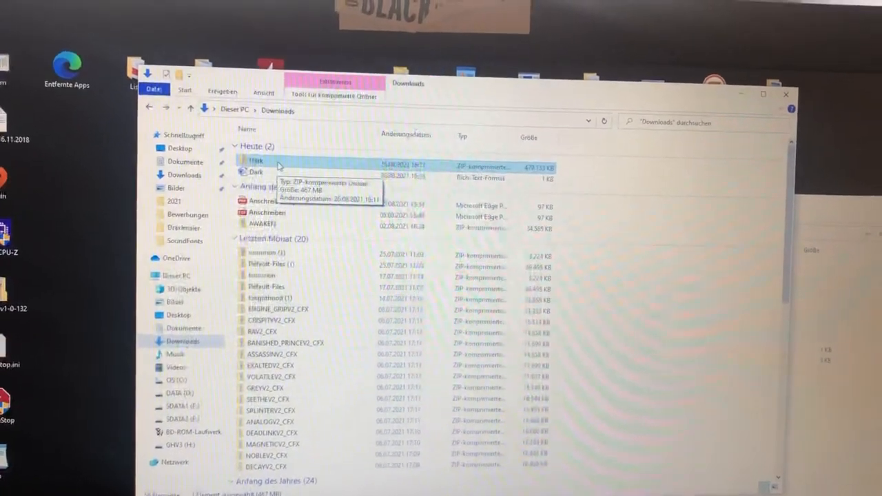
Step: Browse the Dark zip into Dark > Dark_V3 > Beskar > Dark_V3_CFX and scroll its WAV files
{"action": "double_click", "coordinate": [256, 171]}
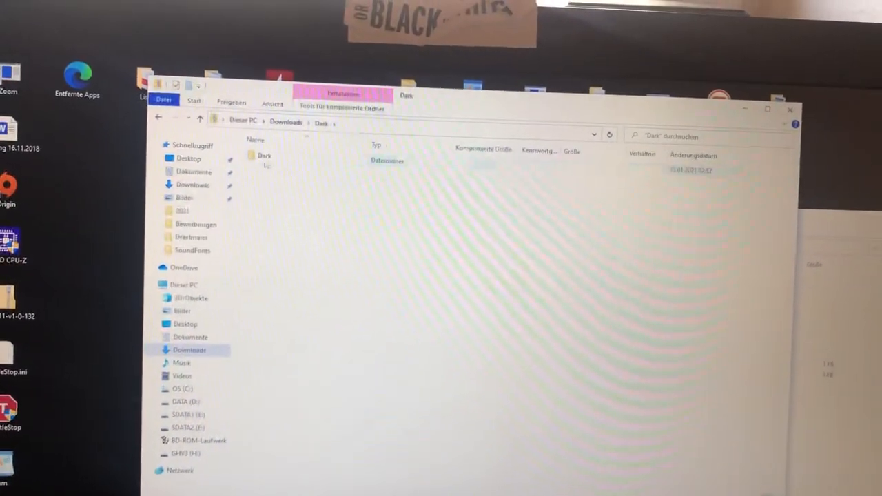
{"action": "double_click", "coordinate": [264, 155]}
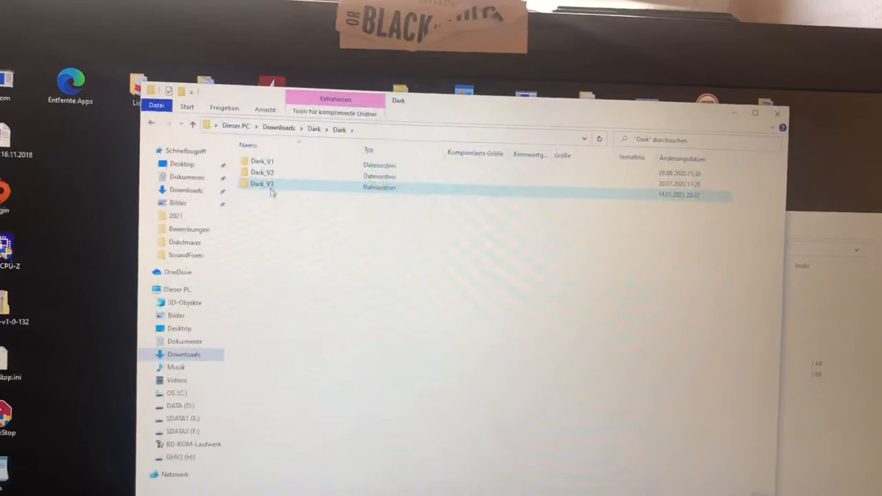
{"action": "double_click", "coordinate": [262, 183]}
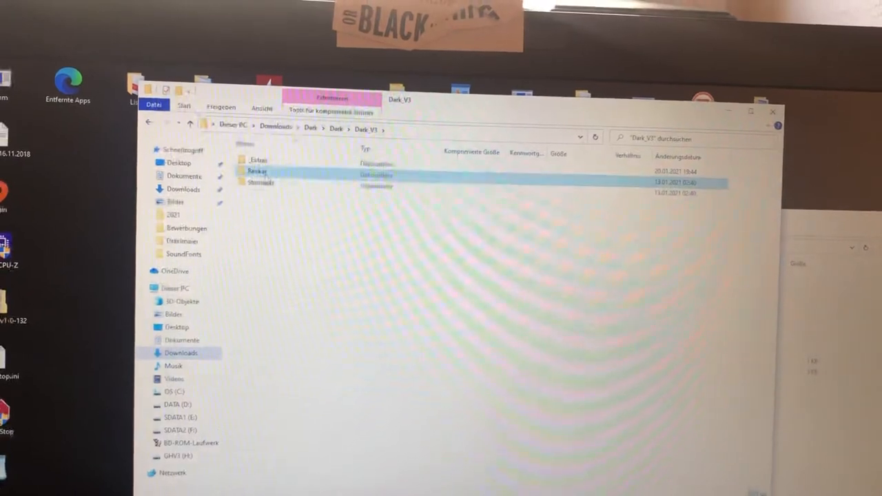
{"action": "double_click", "coordinate": [257, 171]}
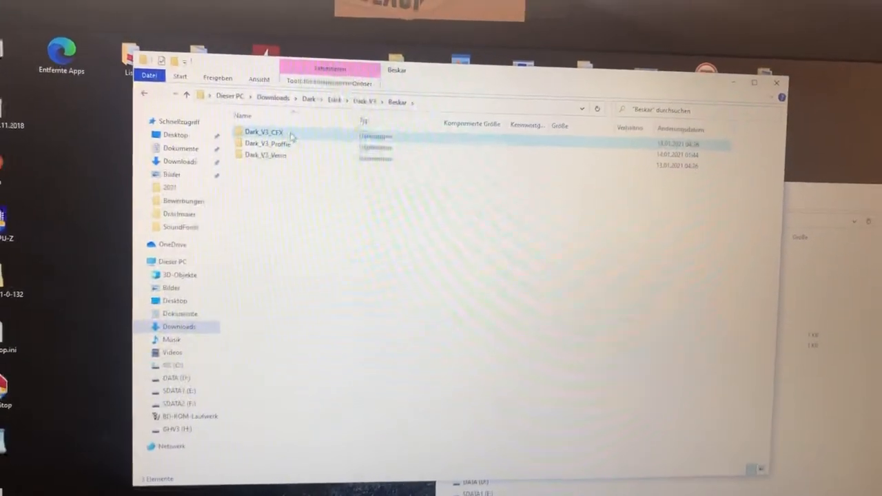
{"action": "double_click", "coordinate": [264, 131]}
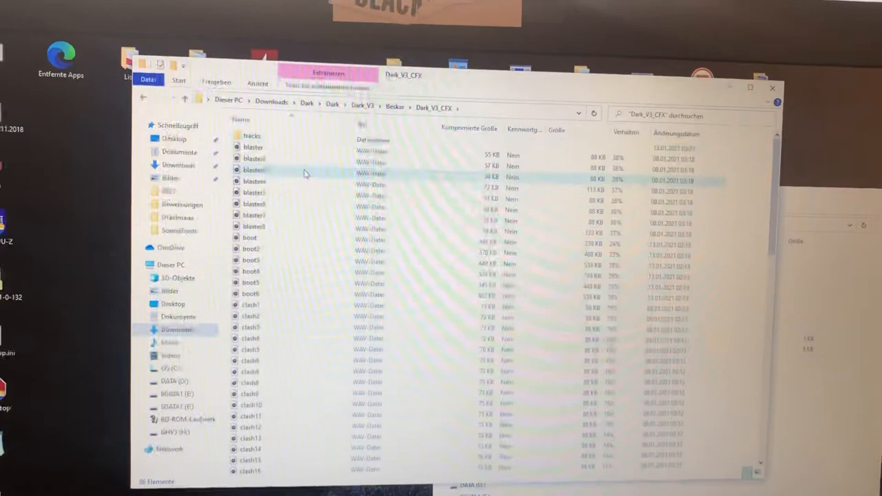
{"action": "scroll", "scroll_direction": "down", "scroll_amount": 3}
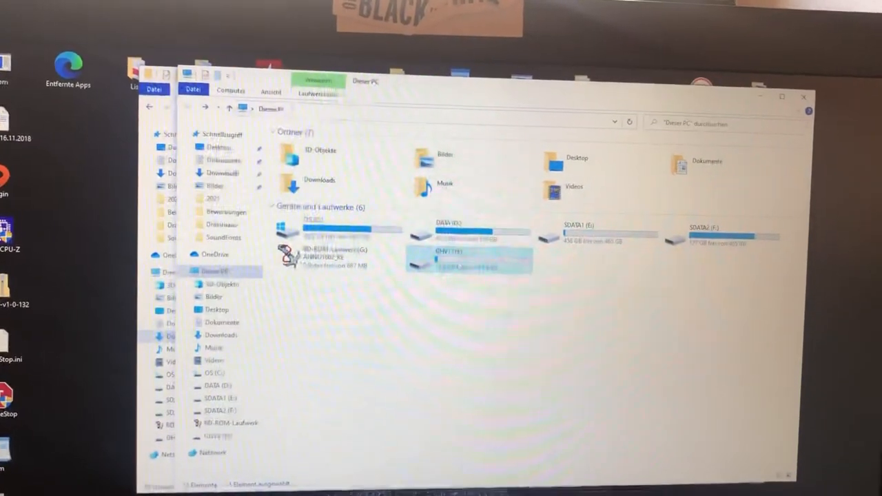
Step: Open the GHV3 (H:) SD card and its SoundFonts folder in the second window
{"action": "double_click", "coordinate": [469, 259]}
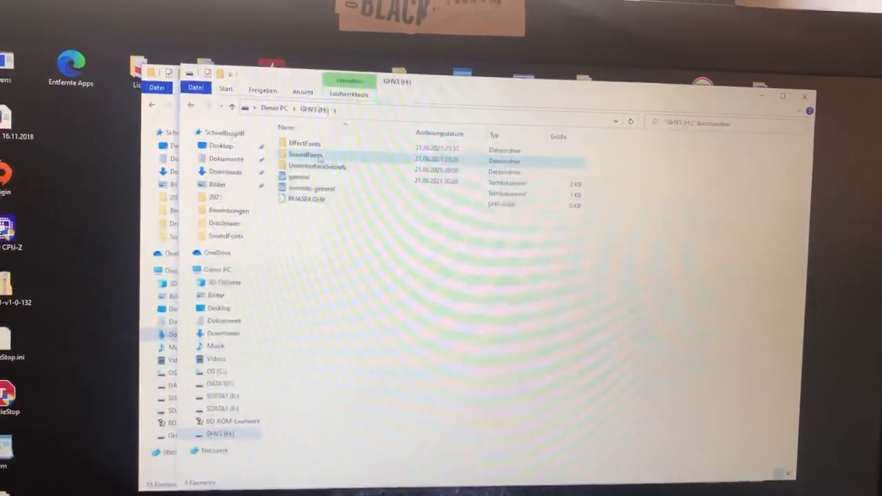
{"action": "double_click", "coordinate": [306, 155]}
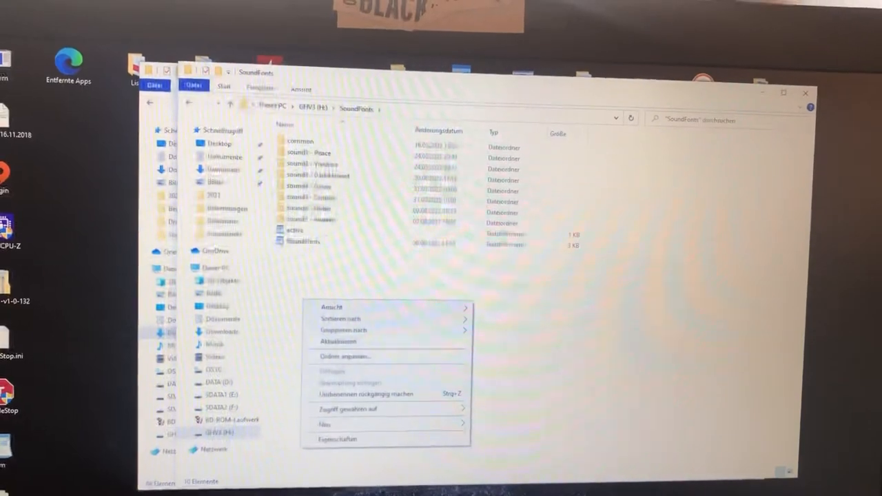
Step: Create a new folder in SoundFonts and name it 'sound8 - Dark'
{"action": "left_click", "coordinate": [325, 429]}
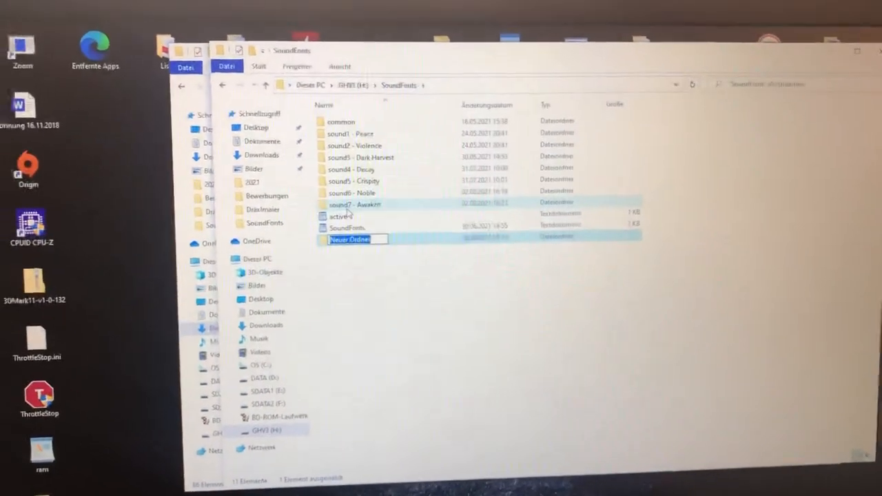
{"action": "type", "text": "sound8 -"}
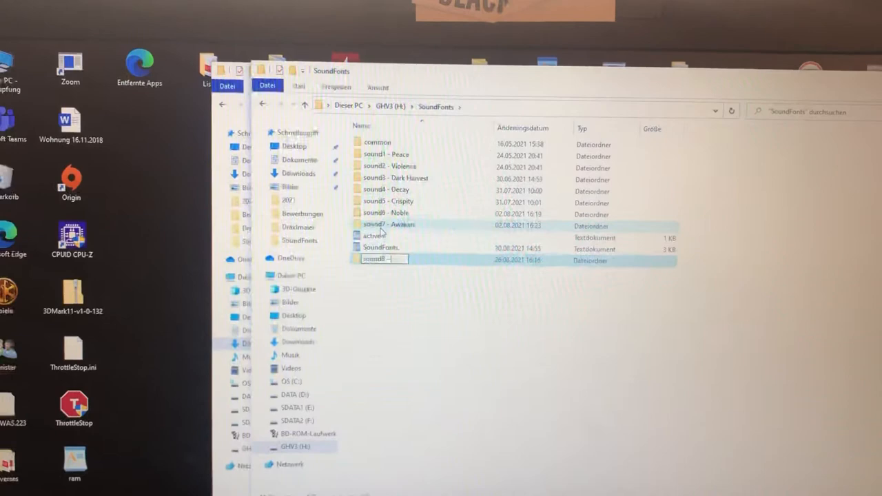
{"action": "type", "text": "Dark"}
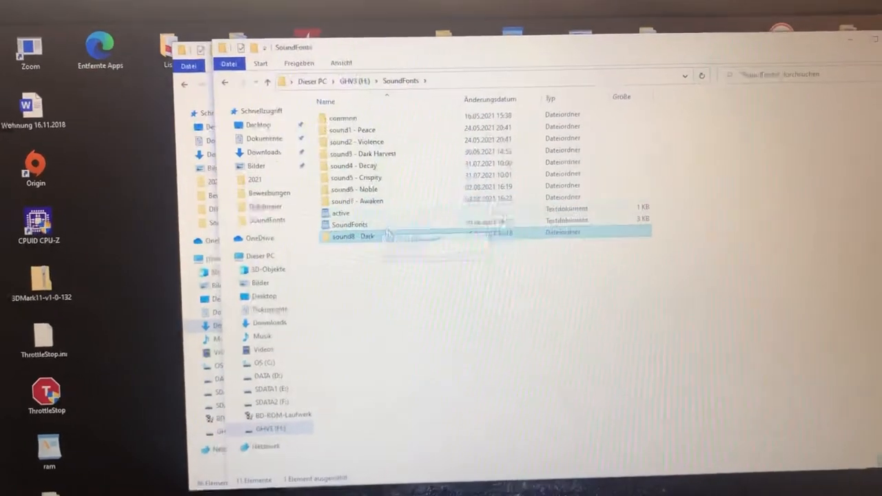
Step: Copy the Dark_V3_CFX WAV files and tracks folder into 'sound8 - Dark', then return to SoundFonts
{"action": "double_click", "coordinate": [351, 236]}
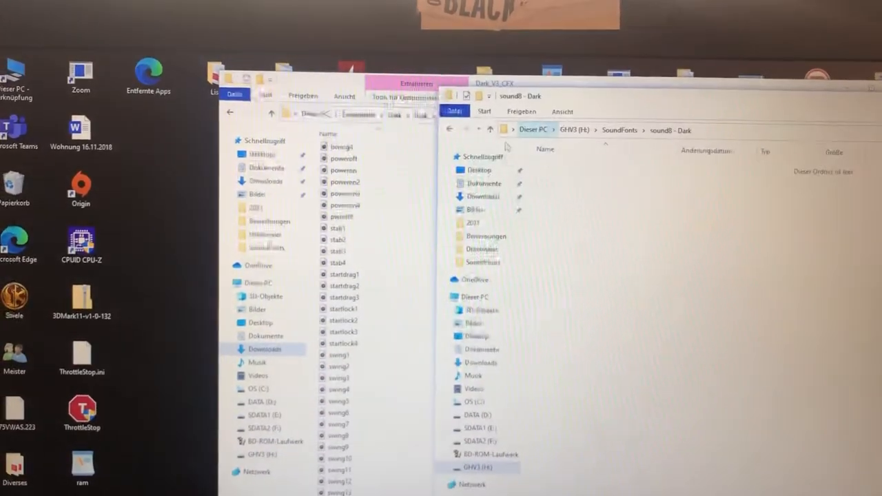
{"action": "left_click", "coordinate": [342, 217]}
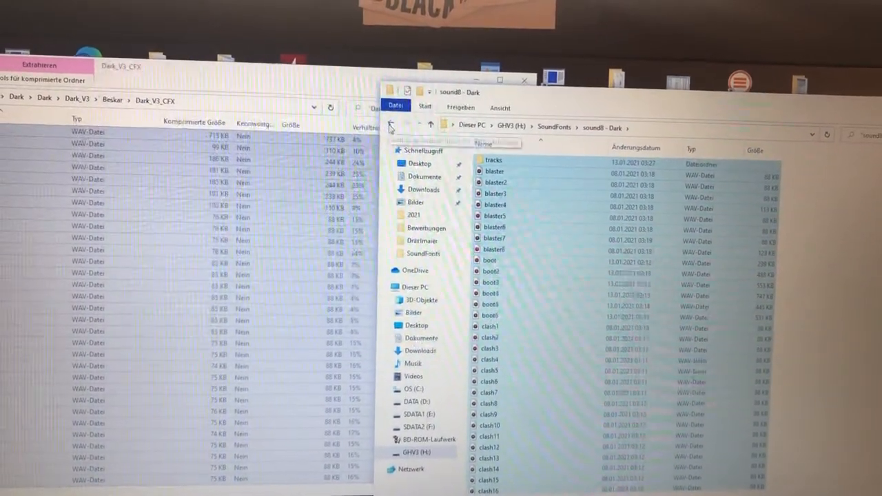
{"action": "left_click", "coordinate": [391, 127]}
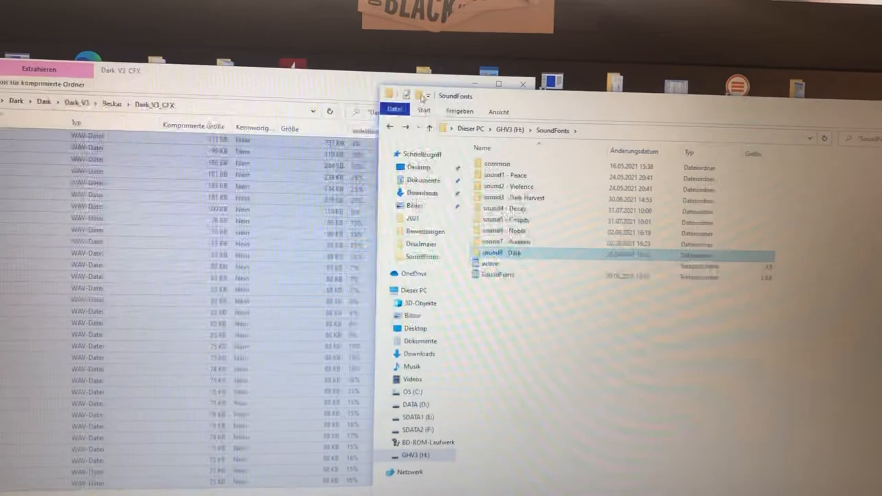